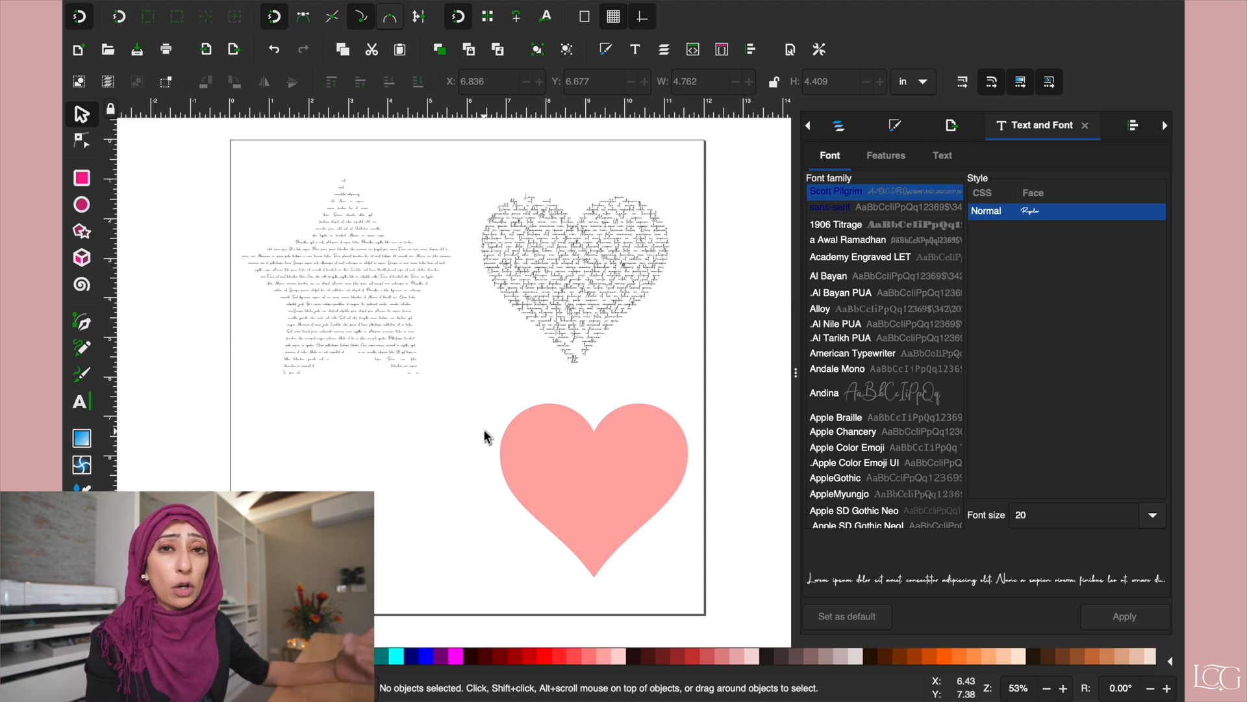
{"action": "mouse_move", "coordinate": [453, 471]}
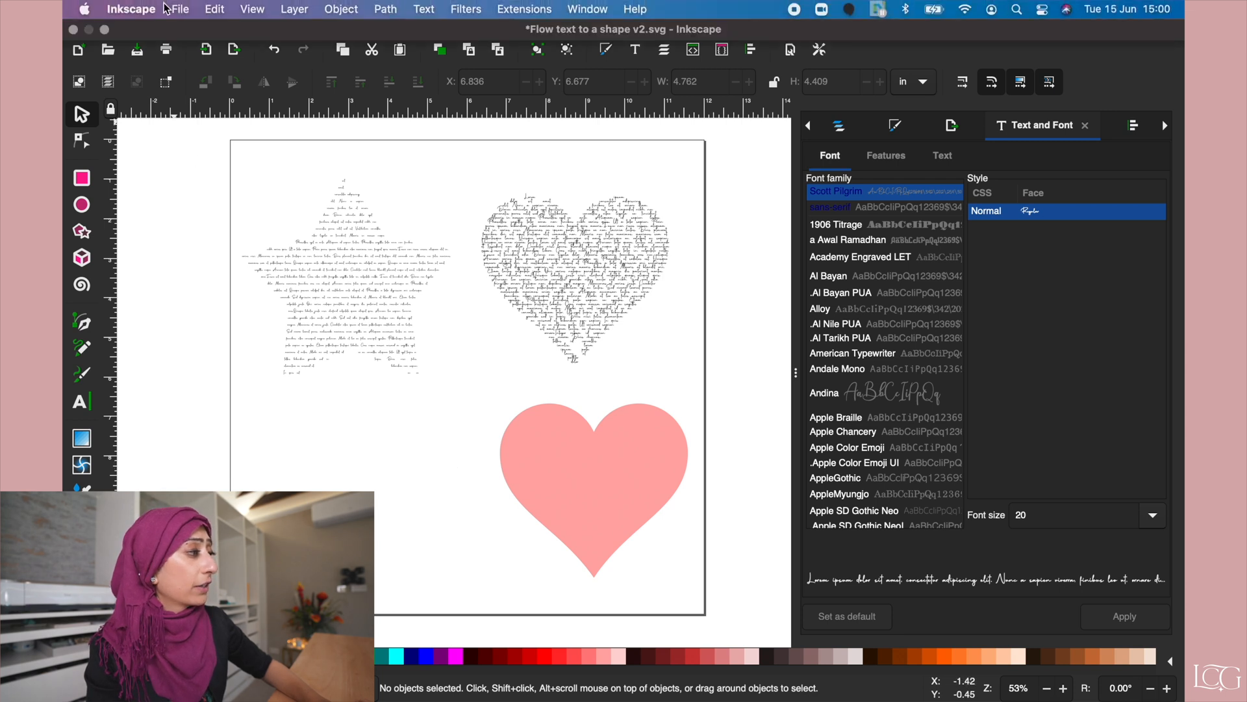
{"action": "mouse_move", "coordinate": [212, 204]}
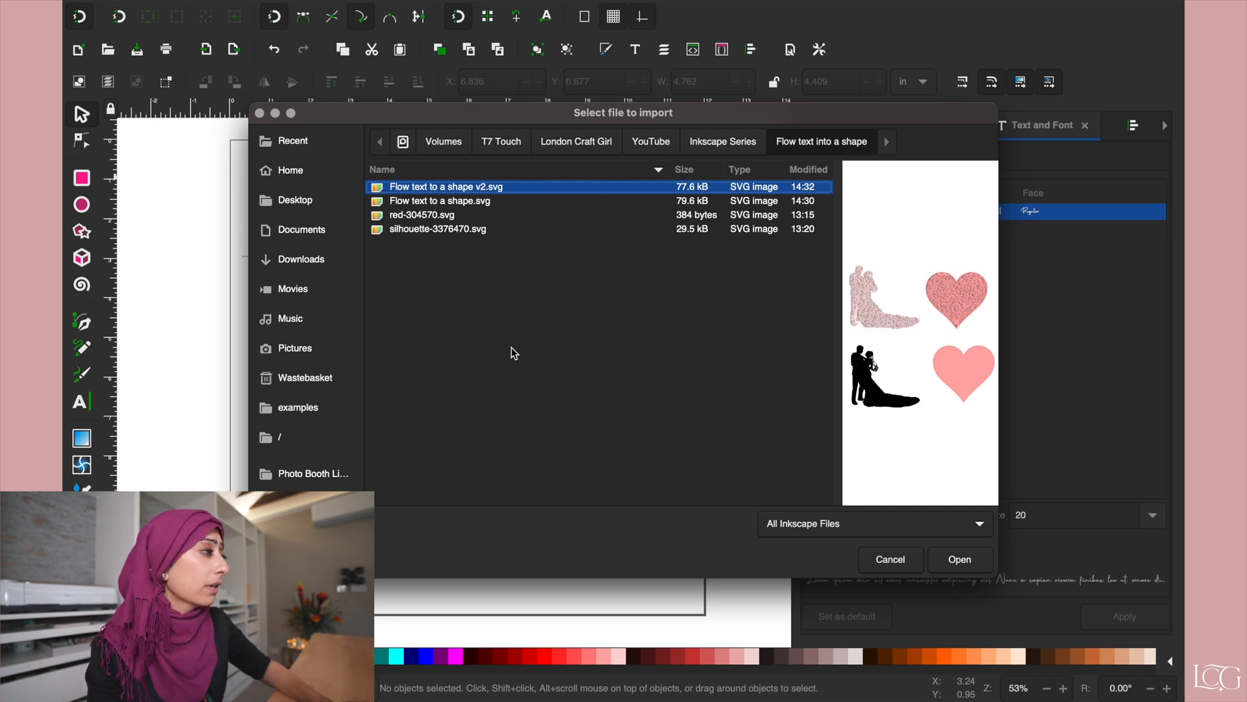
Abandon the SVG import, leaving the page with just the pink heart.
{"action": "left_click", "coordinate": [959, 559]}
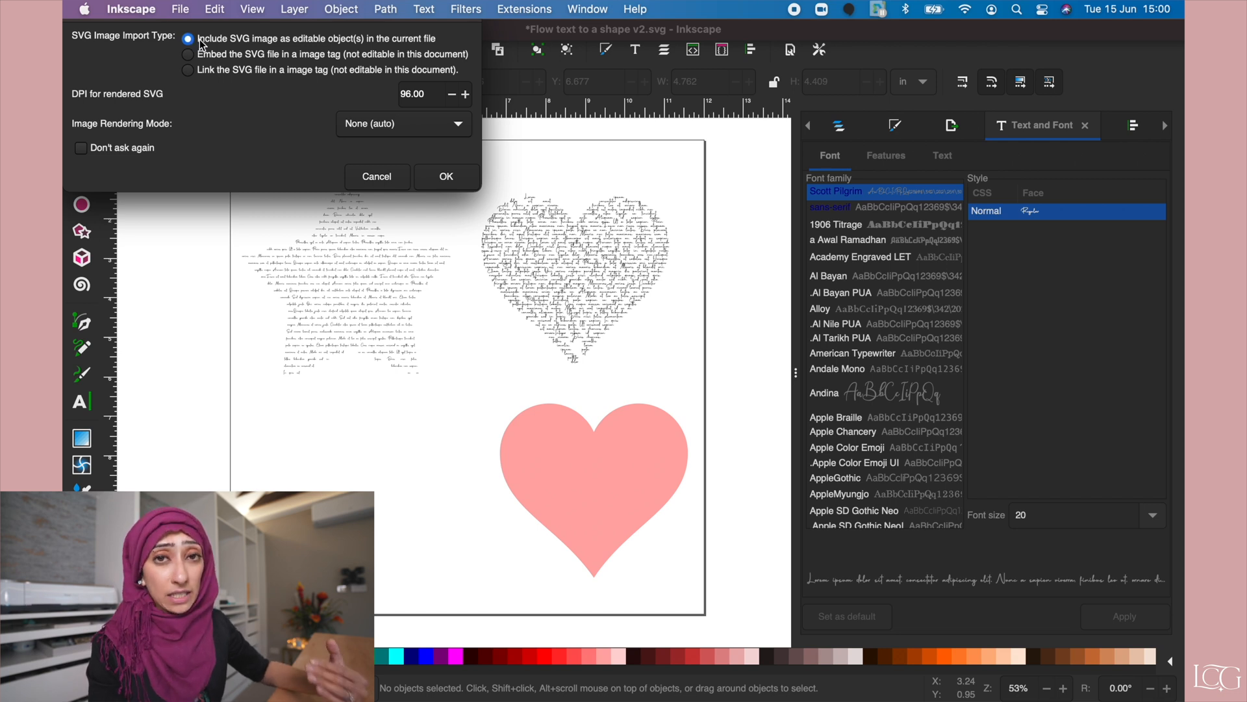
{"action": "mouse_move", "coordinate": [284, 60]}
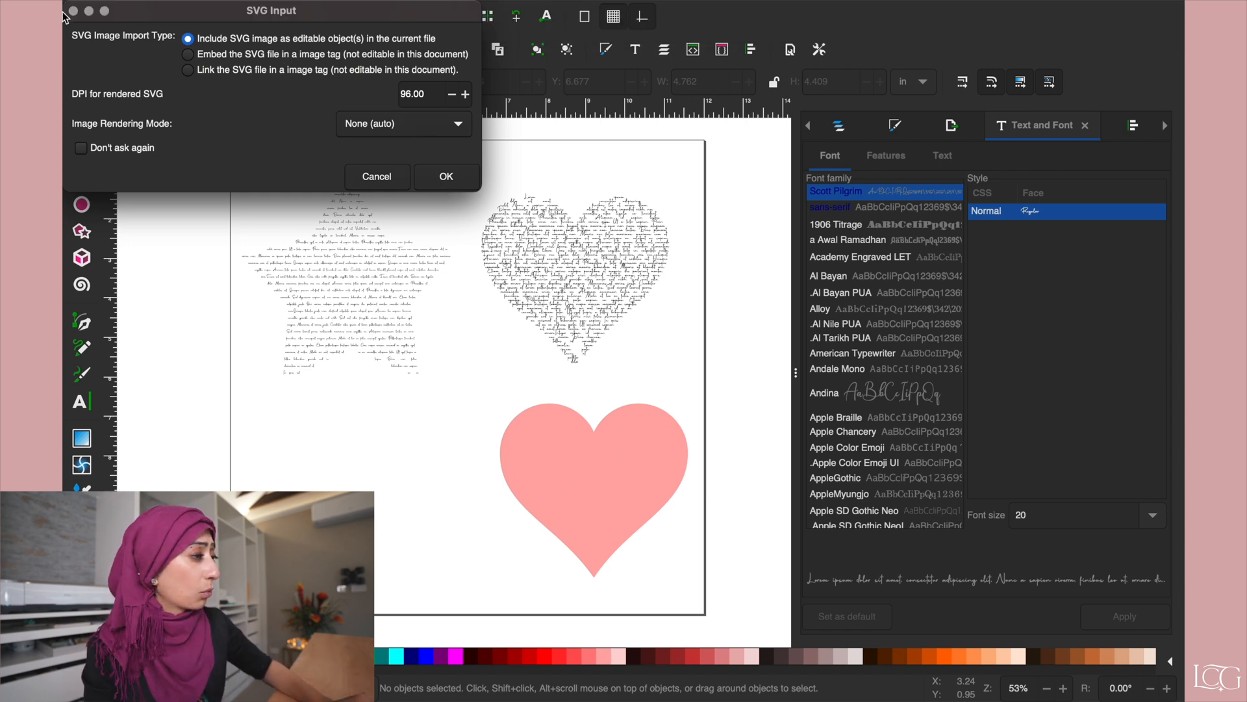
{"action": "left_click", "coordinate": [444, 175]}
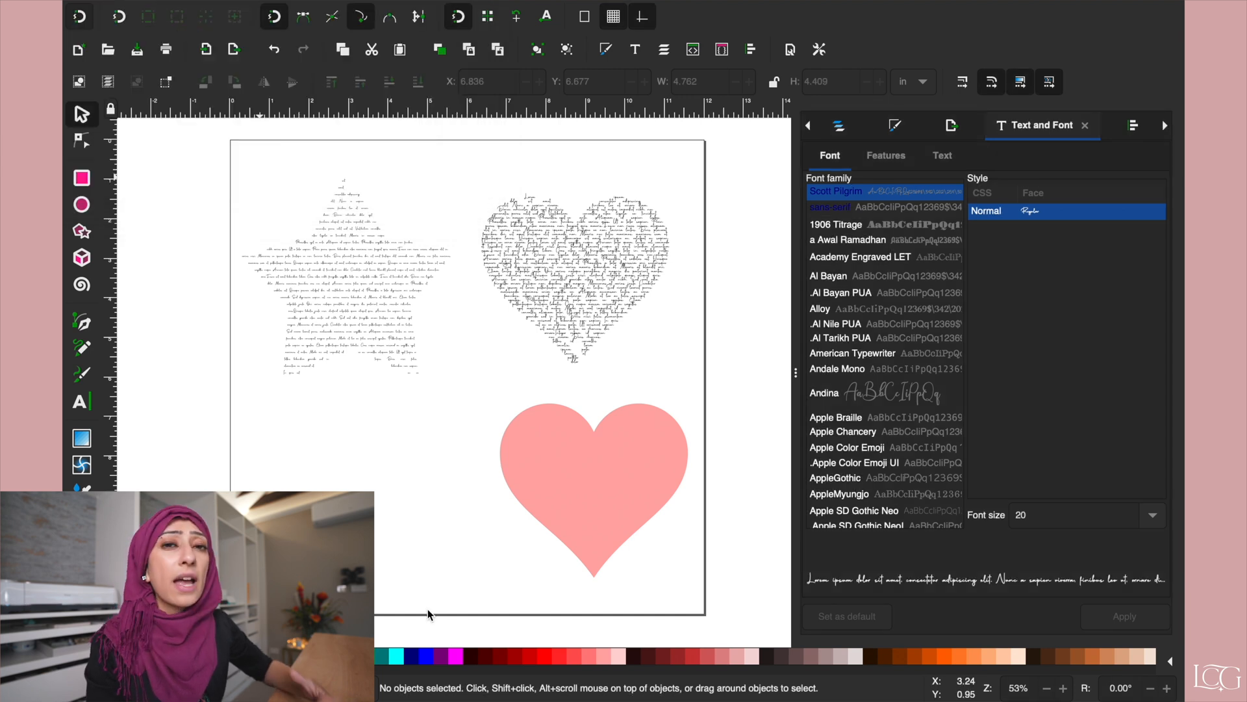
Start a new text object and search for the Scott Pilgrim script font.
{"action": "left_click", "coordinate": [592, 494]}
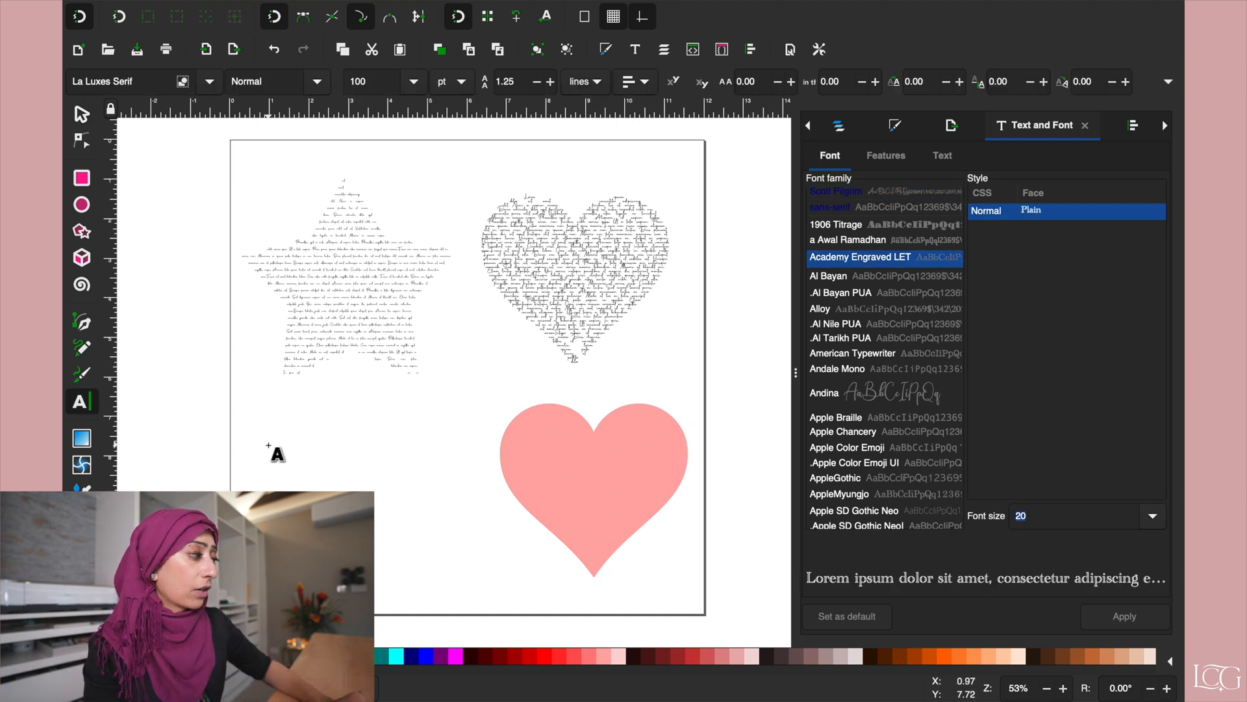
{"action": "mouse_move", "coordinate": [82, 402]}
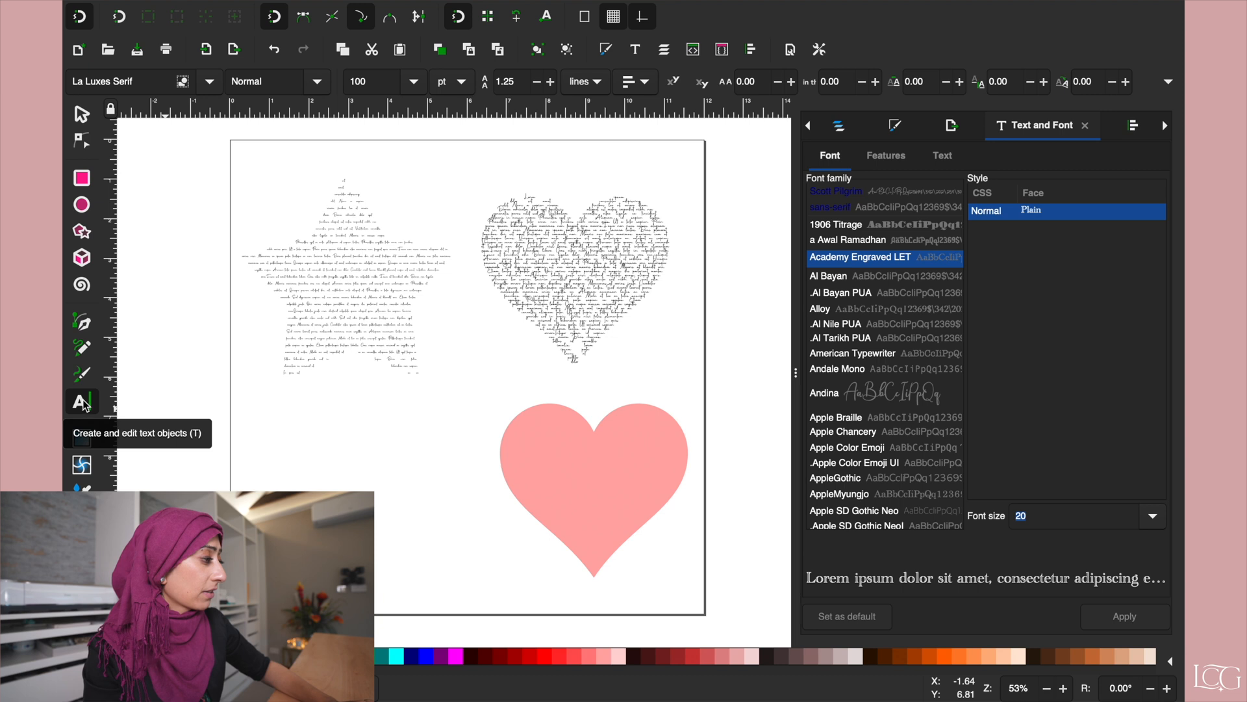
{"action": "left_click", "coordinate": [81, 401]}
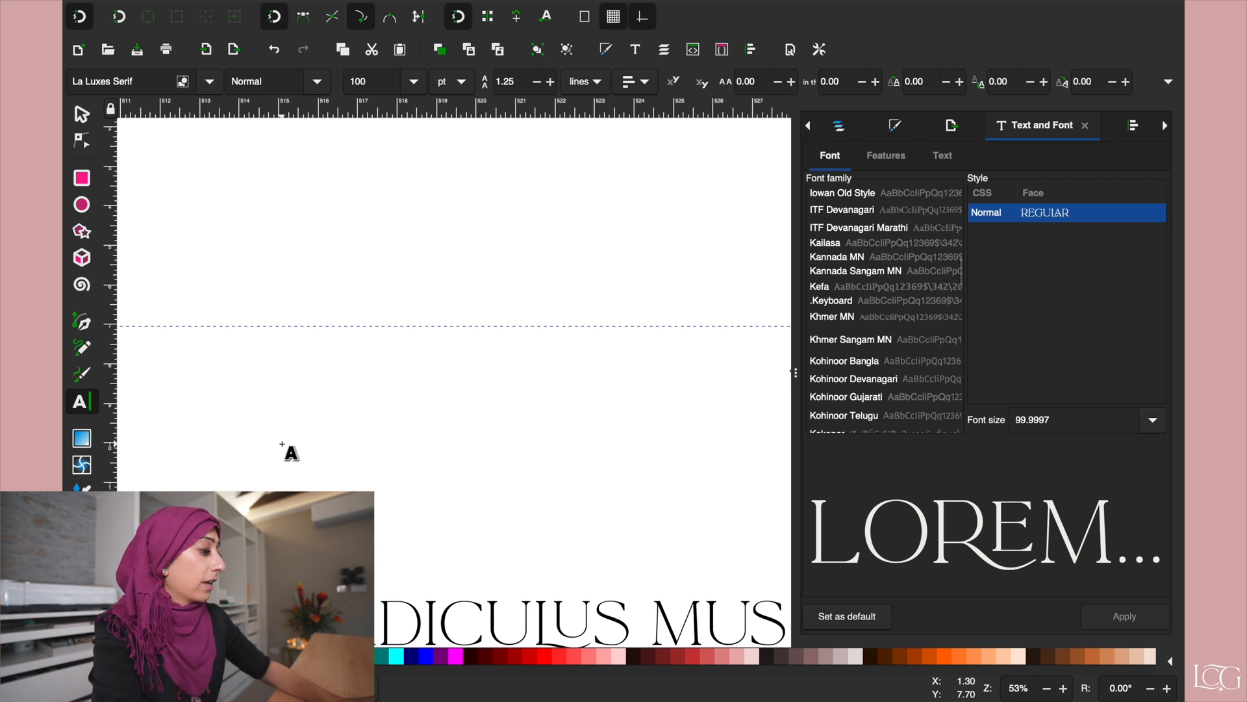
{"action": "type", "text": "sc"}
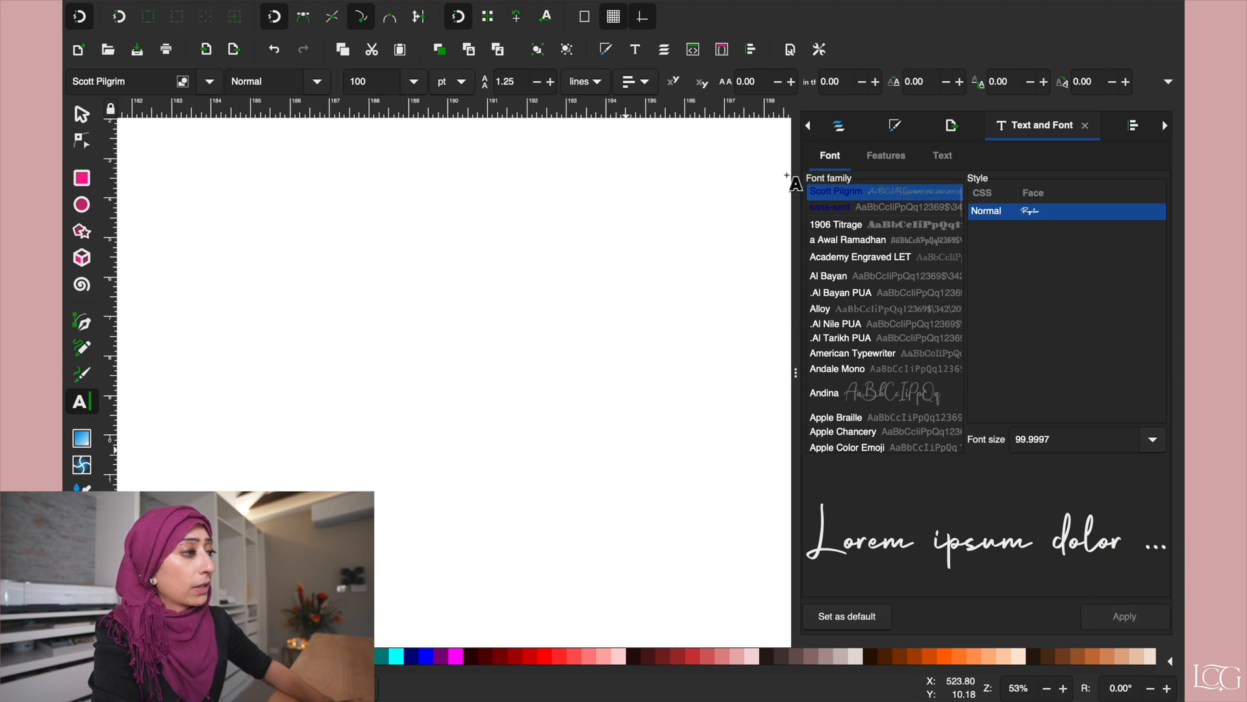
{"action": "mouse_move", "coordinate": [802, 165]}
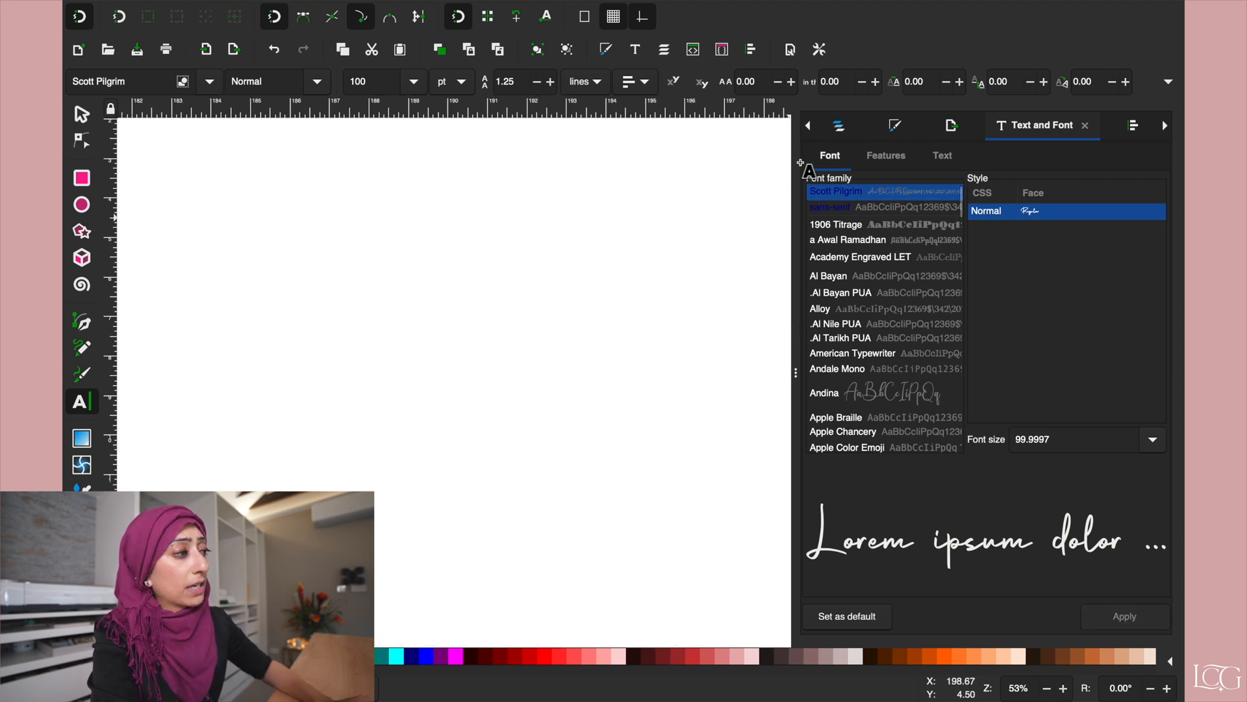
{"action": "mouse_move", "coordinate": [637, 58]}
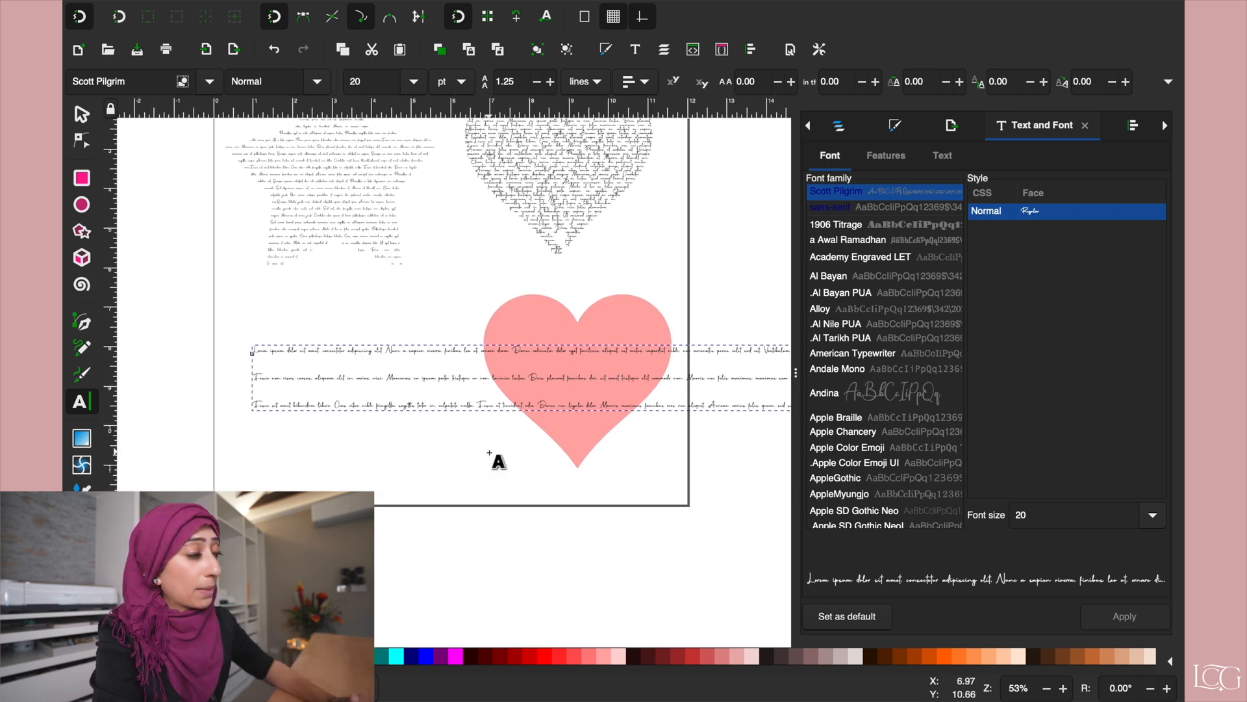
{"action": "mouse_move", "coordinate": [221, 329]}
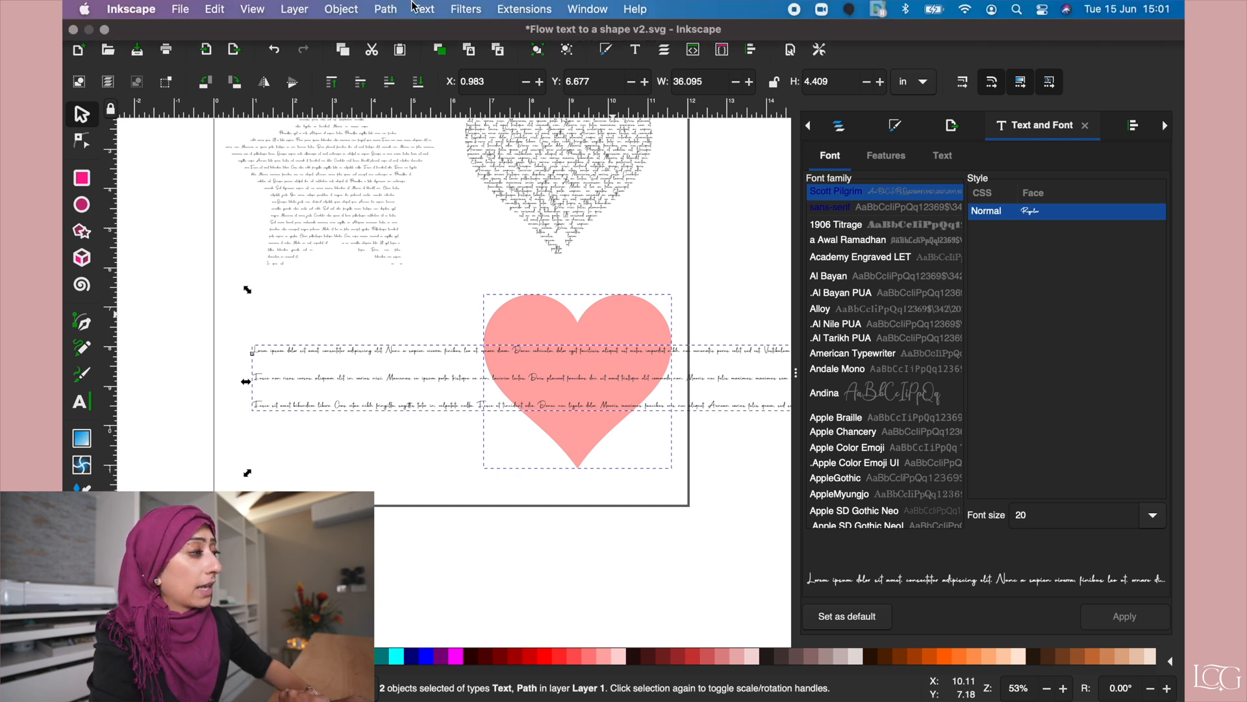
Flow the lorem ipsum text into the heart via Text > Flow into Frame.
{"action": "left_click", "coordinate": [422, 9]}
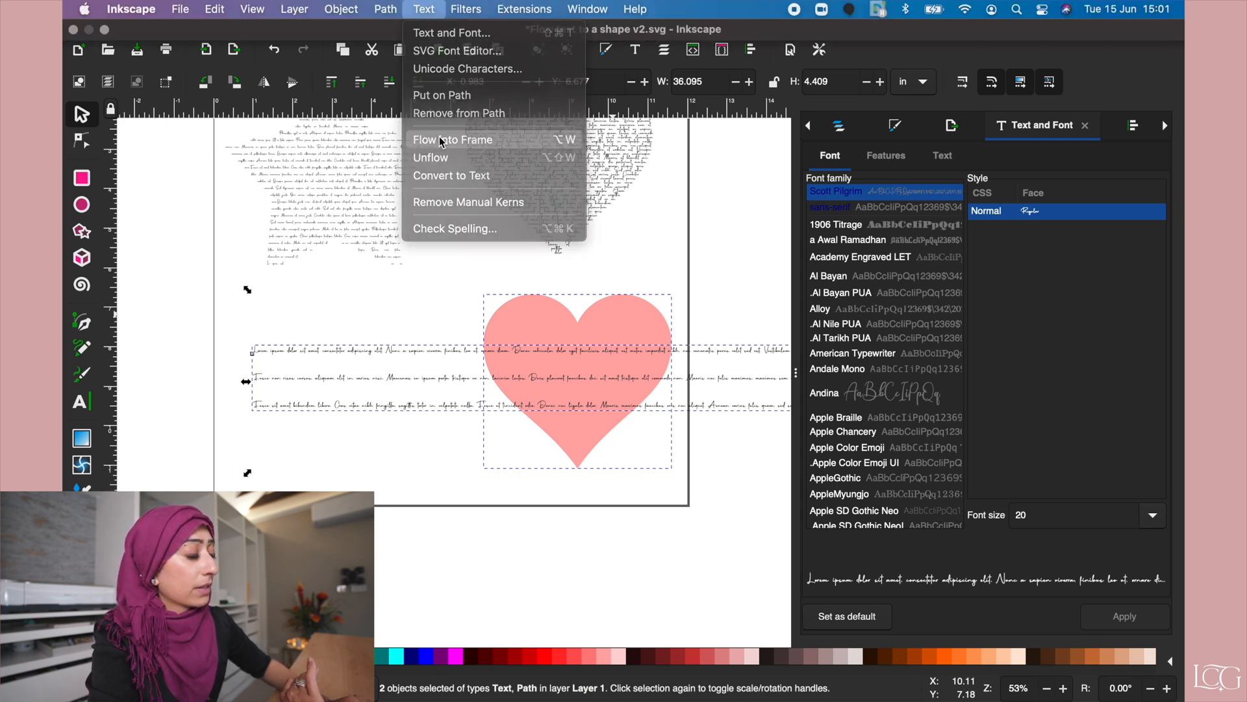
{"action": "left_click", "coordinate": [453, 139]}
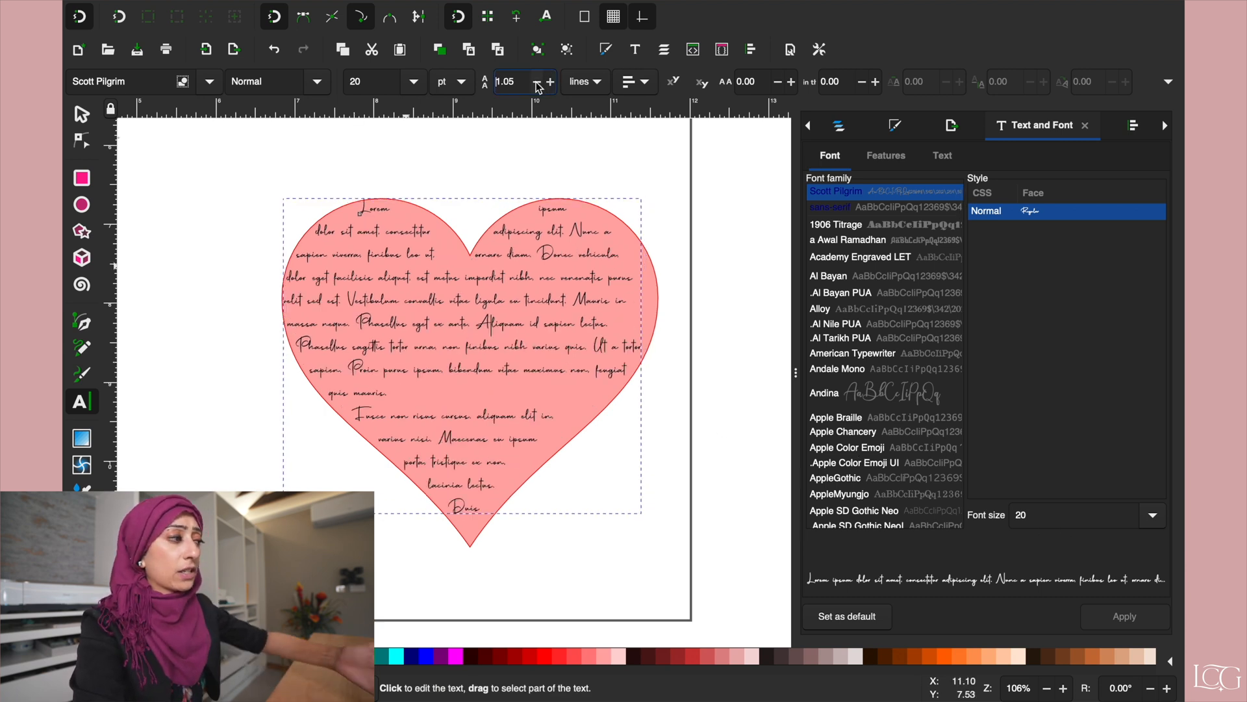
{"action": "mouse_move", "coordinate": [525, 81]}
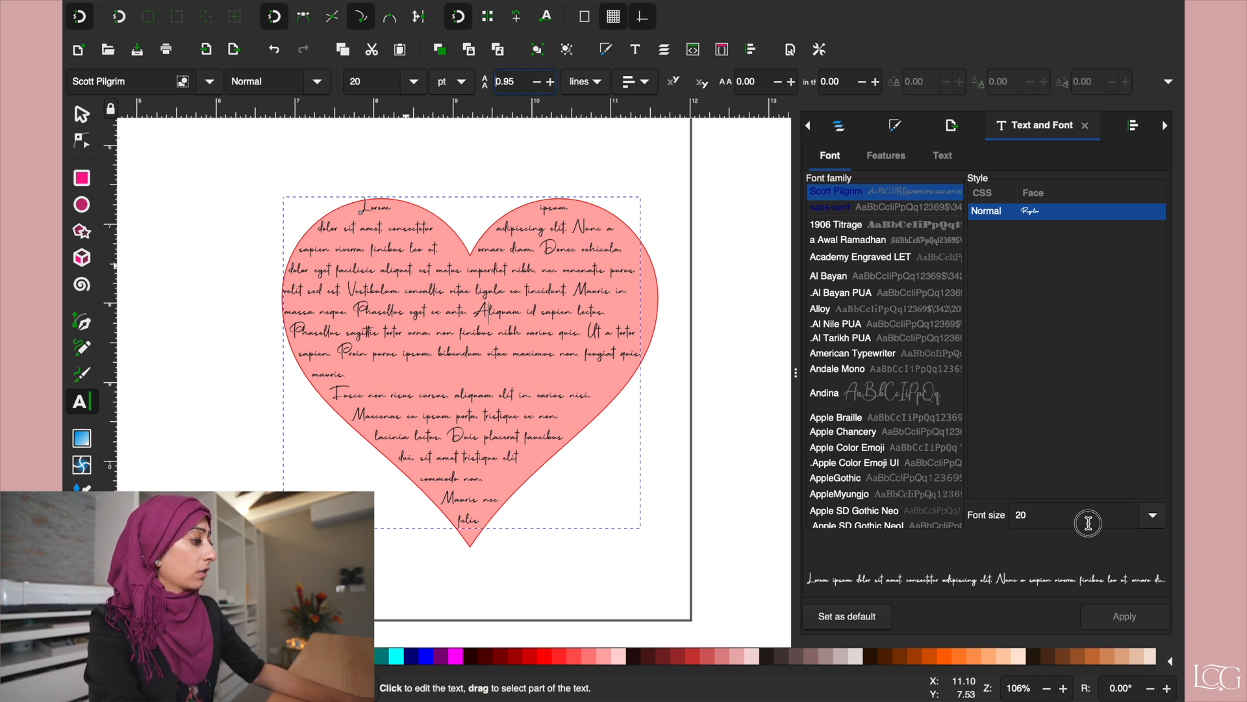
Reduce the heart's text to 15 pt with 0.95 line spacing so more fits.
{"action": "left_click", "coordinate": [1074, 533]}
{"action": "type", "text": "15"}
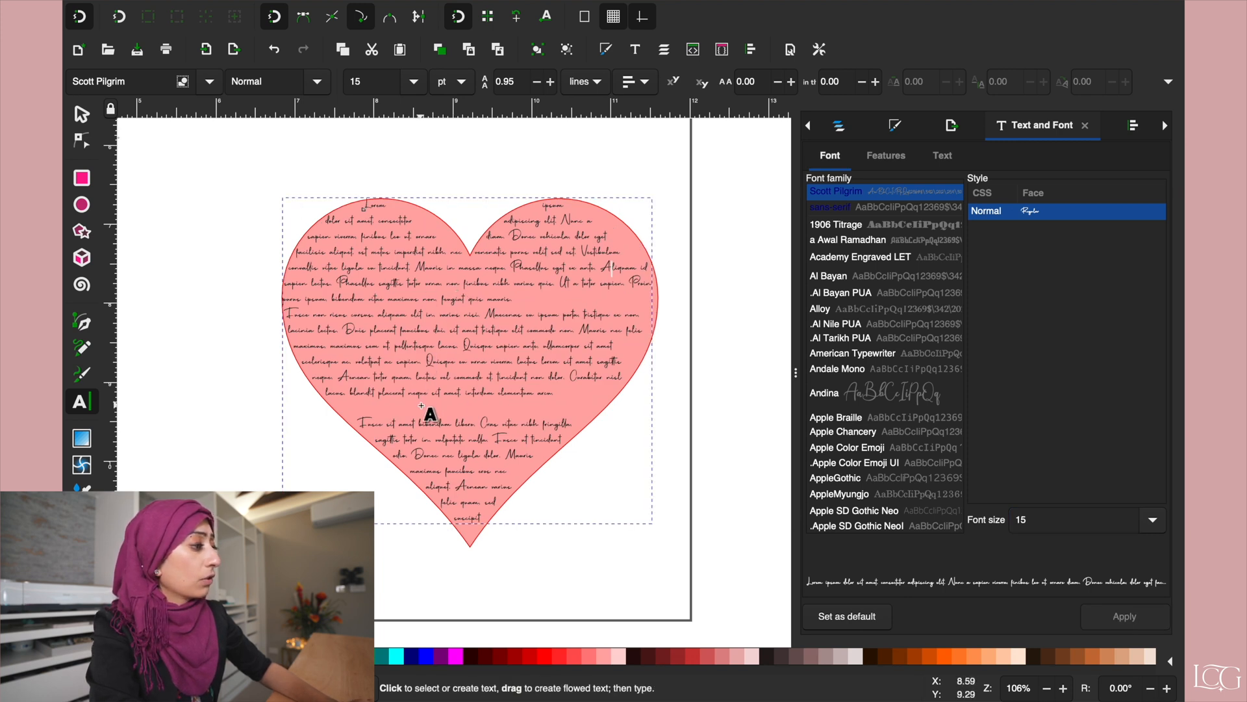
{"action": "mouse_move", "coordinate": [359, 416]}
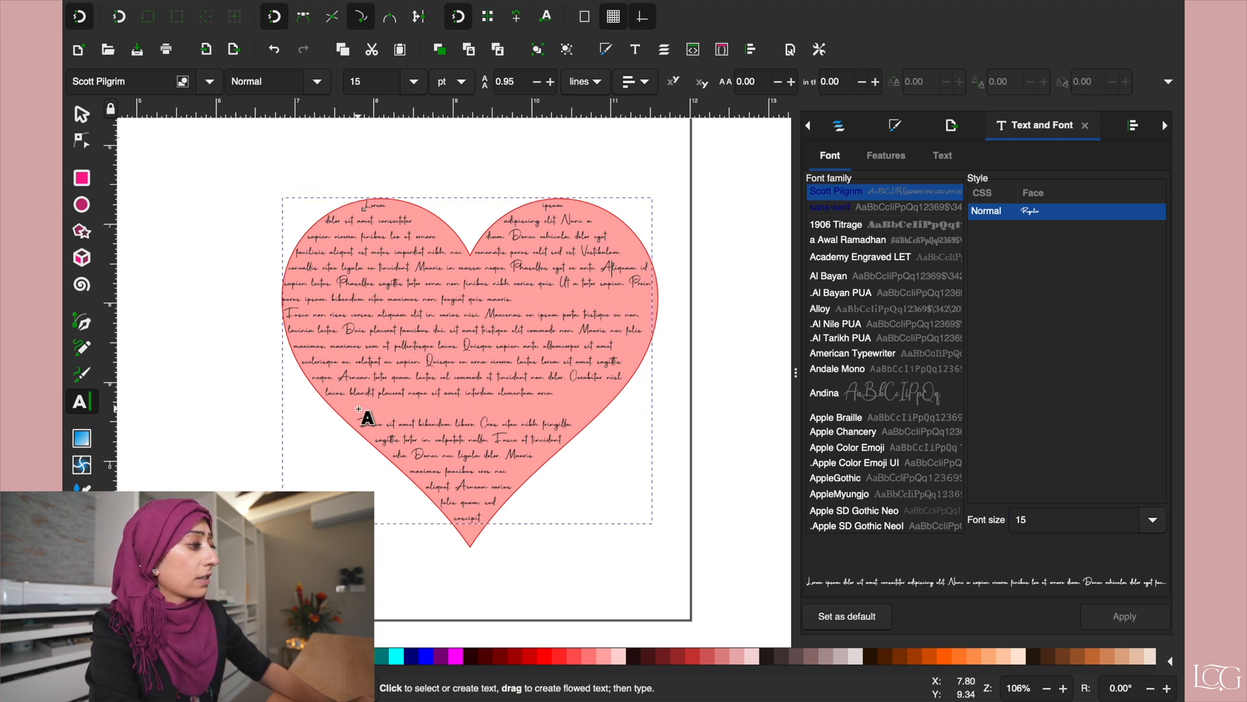
{"action": "left_click", "coordinate": [473, 431]}
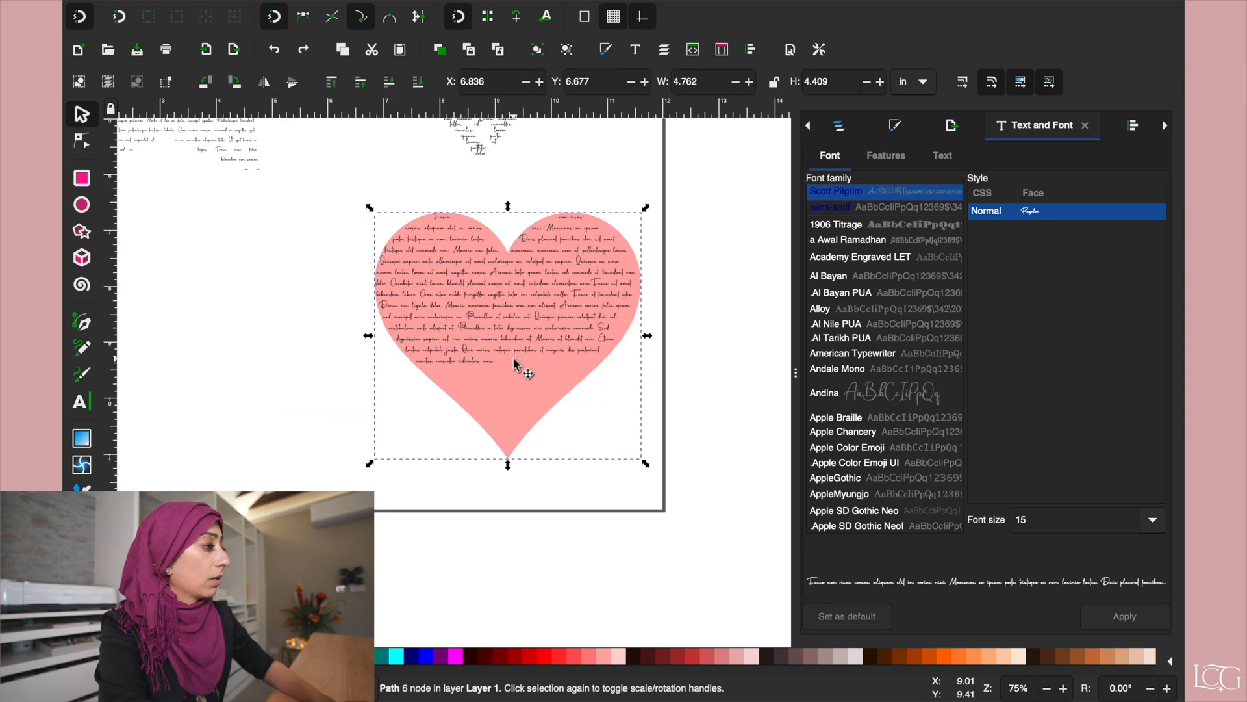
Zoom to the heart and select the flowed text to check it fills to the tip.
{"action": "left_click_drag", "start_coordinate": [508, 463], "coordinate": [504, 367]}
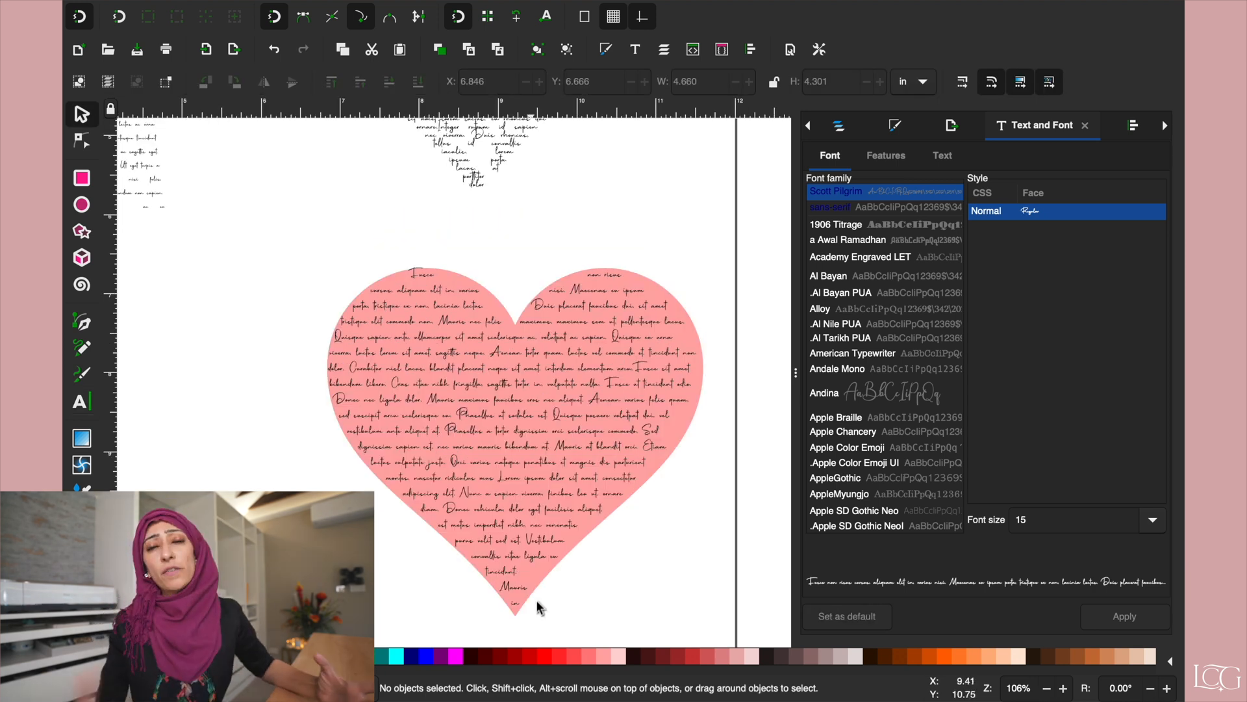
{"action": "left_click", "coordinate": [513, 589]}
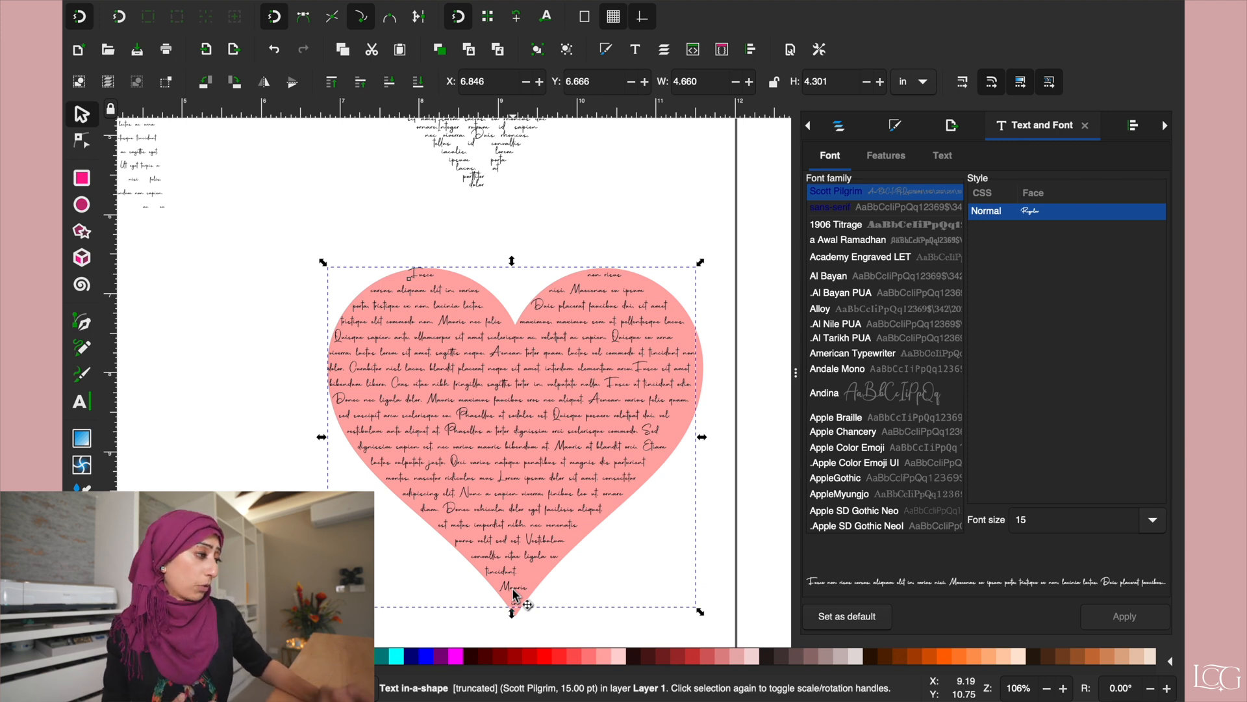
{"action": "mouse_move", "coordinate": [589, 334]}
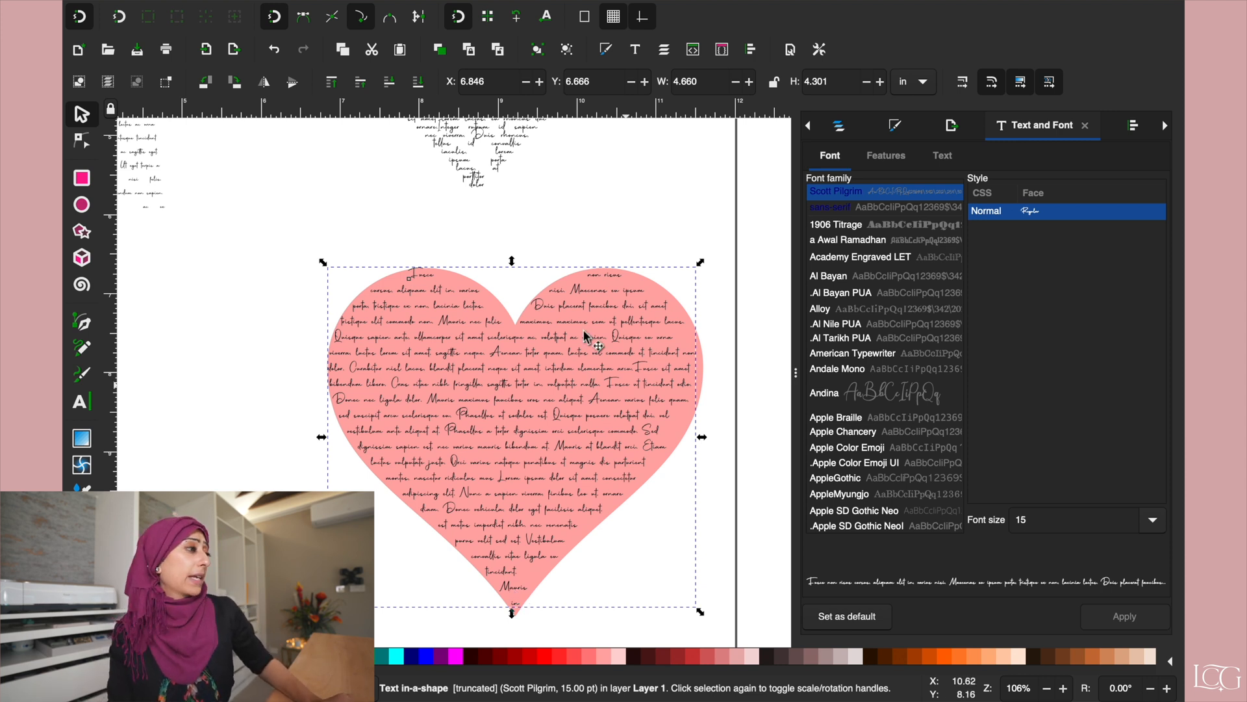
{"action": "mouse_move", "coordinate": [517, 307]}
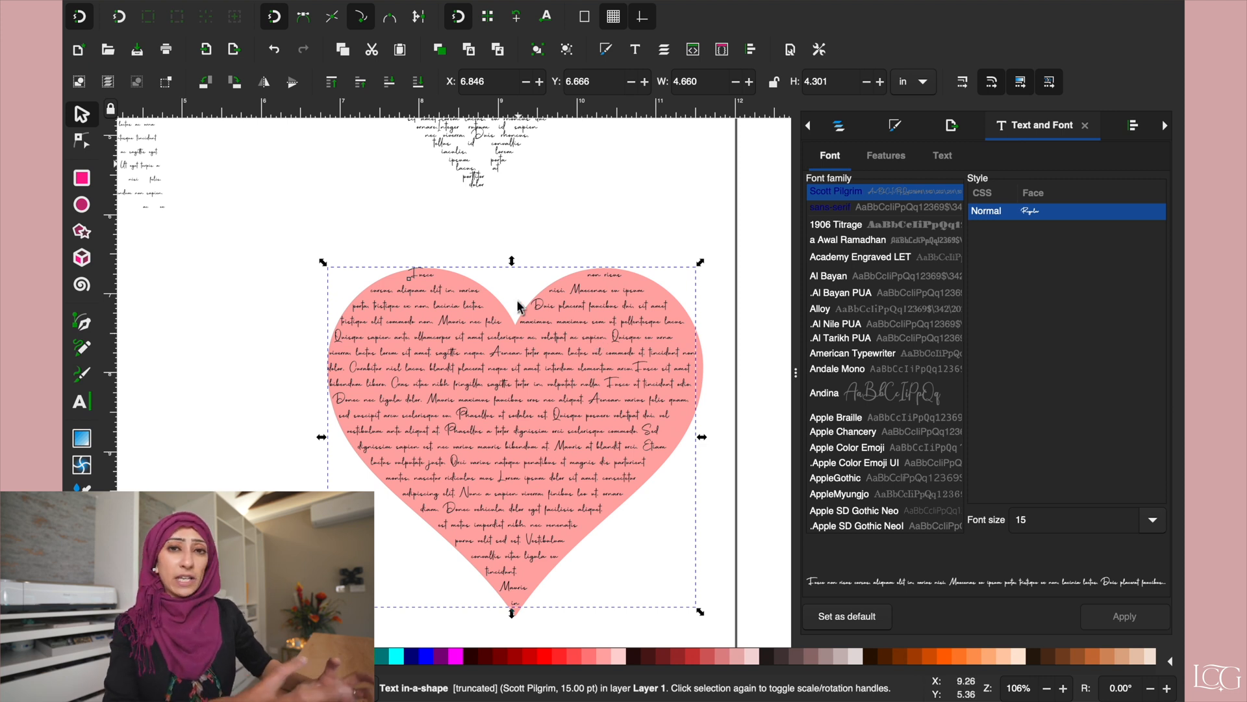
{"action": "mouse_move", "coordinate": [540, 390]}
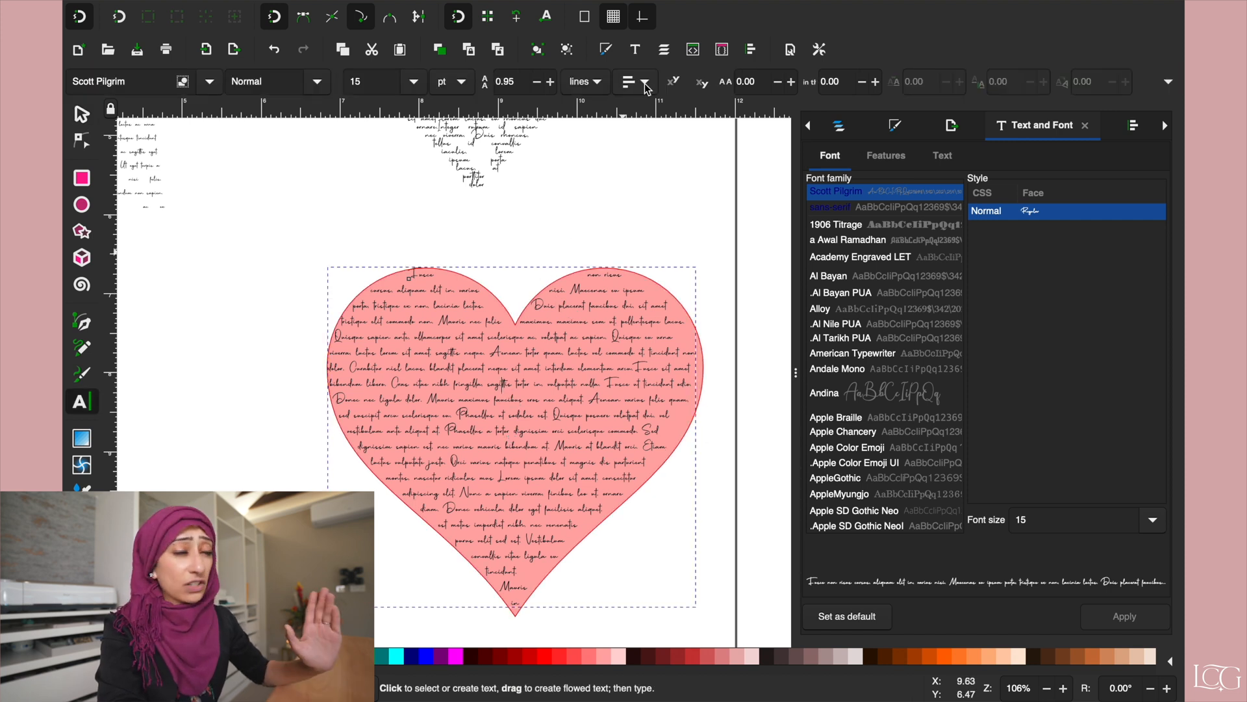
{"action": "mouse_move", "coordinate": [631, 82]}
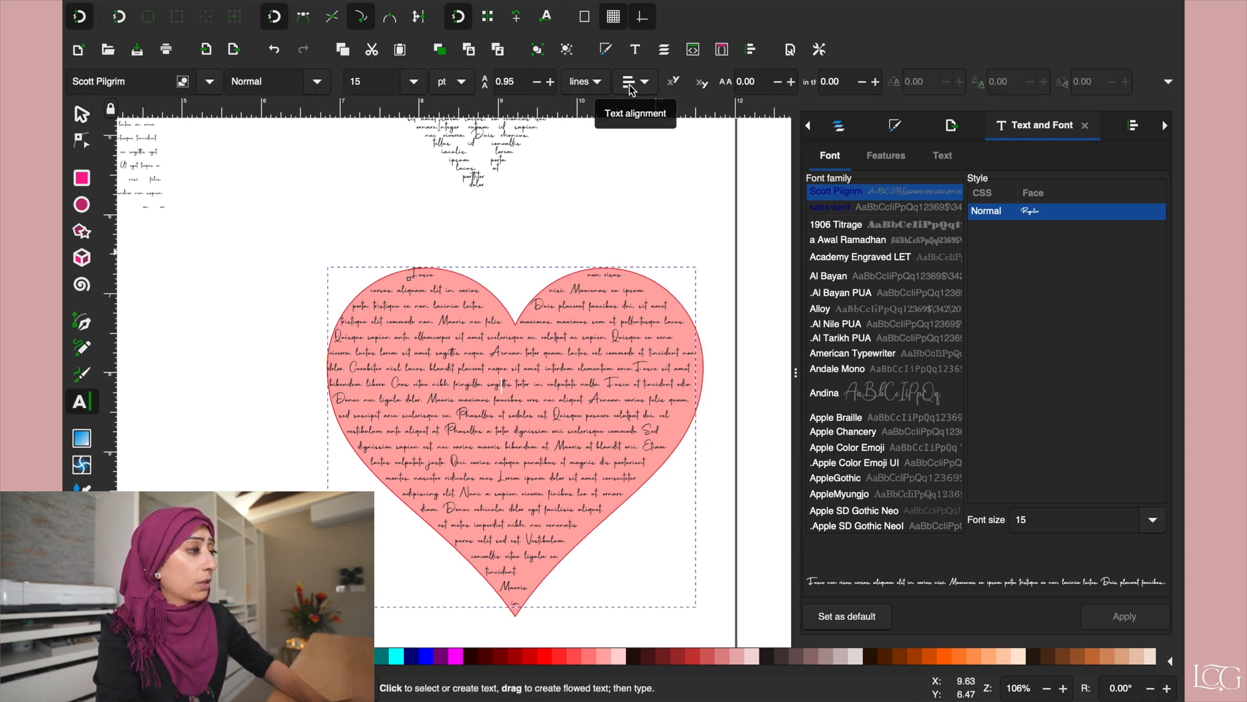
Set the flowed text's alignment to Justify so lines span the heart edge to edge.
{"action": "left_click", "coordinate": [629, 81]}
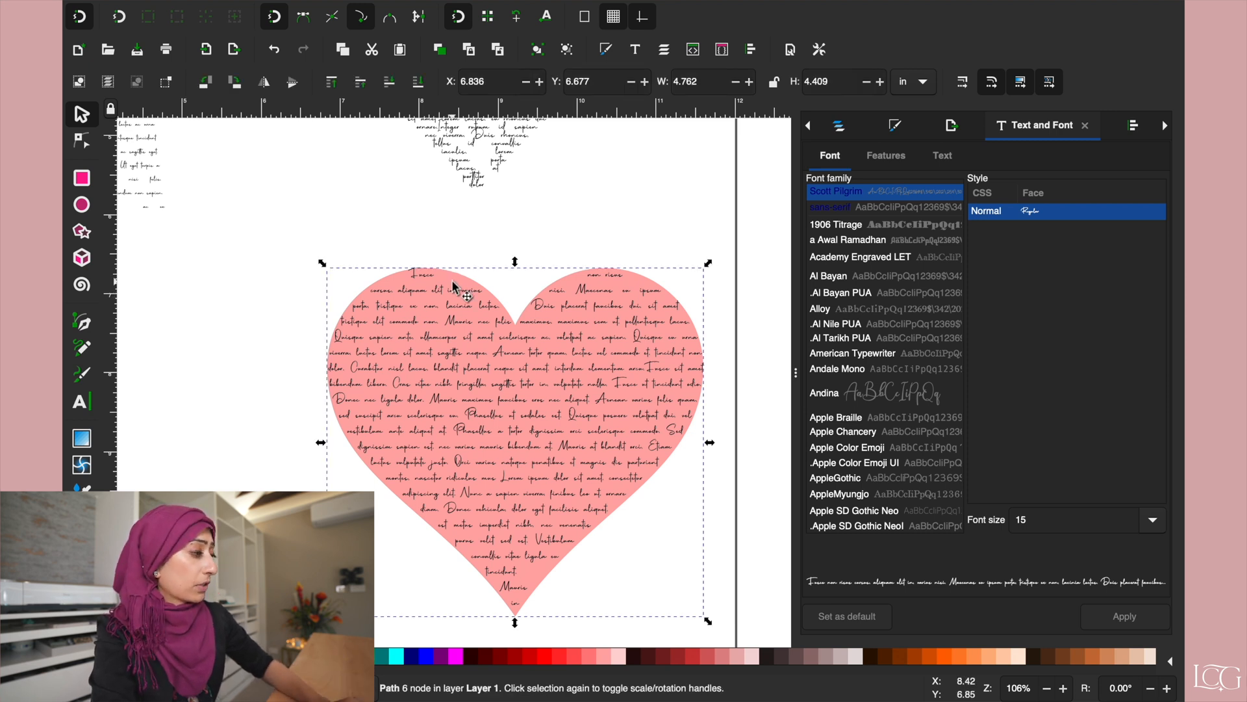
{"action": "mouse_move", "coordinate": [457, 295]}
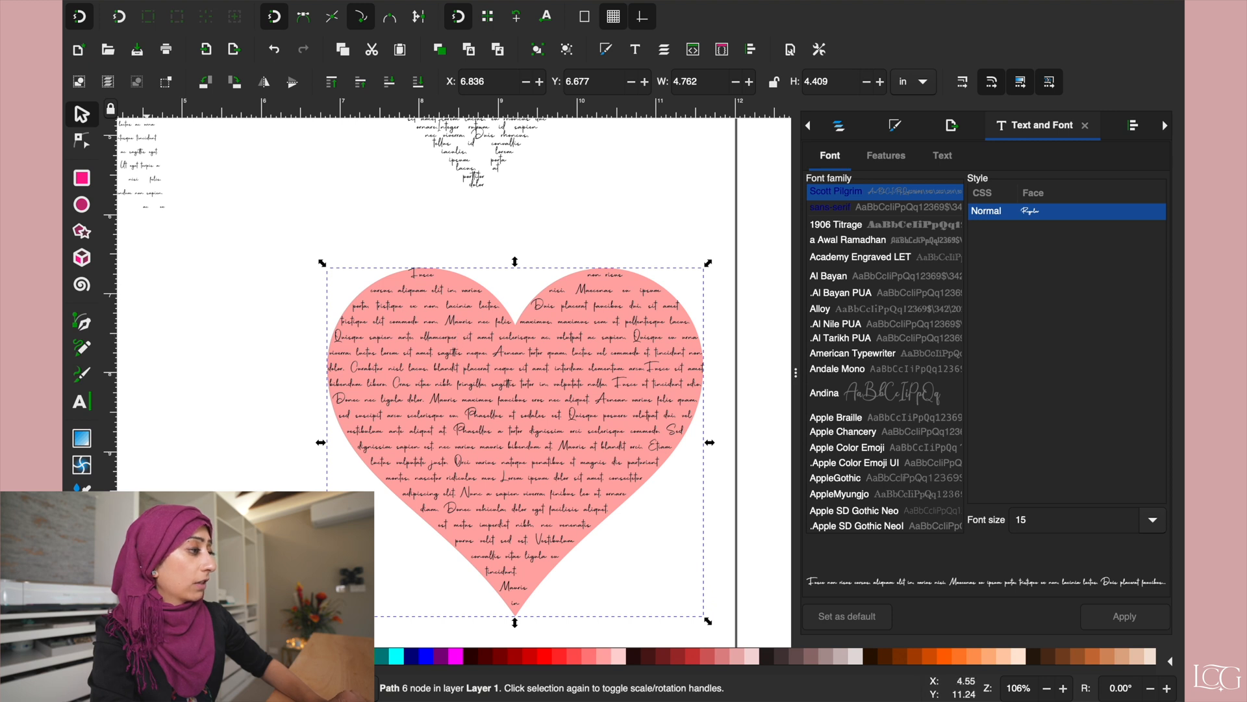